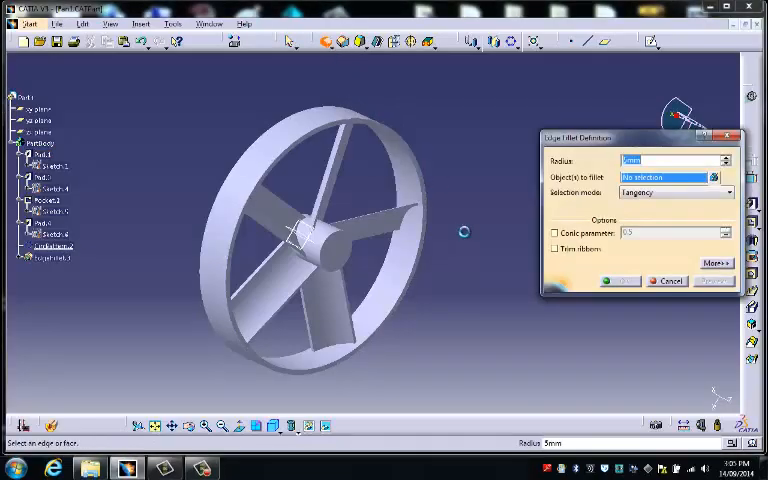
pyautogui.moveTo(304, 236)
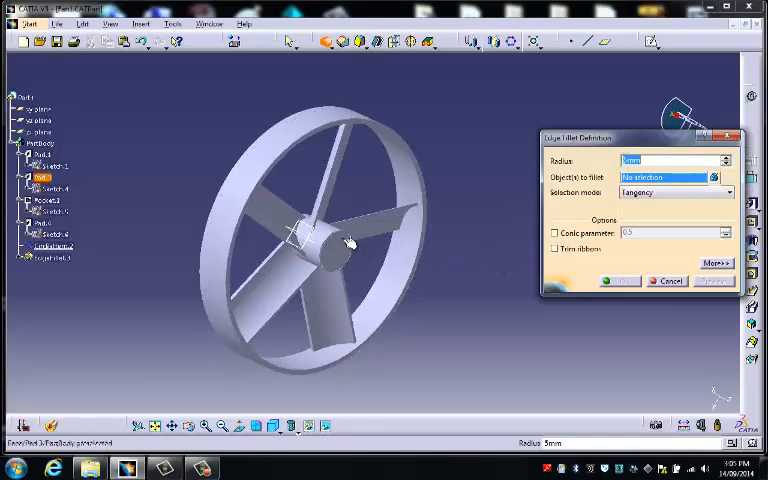
# - Confirm the edge fillet on the outer ring and view the fan face-on
pyautogui.click(344, 244)
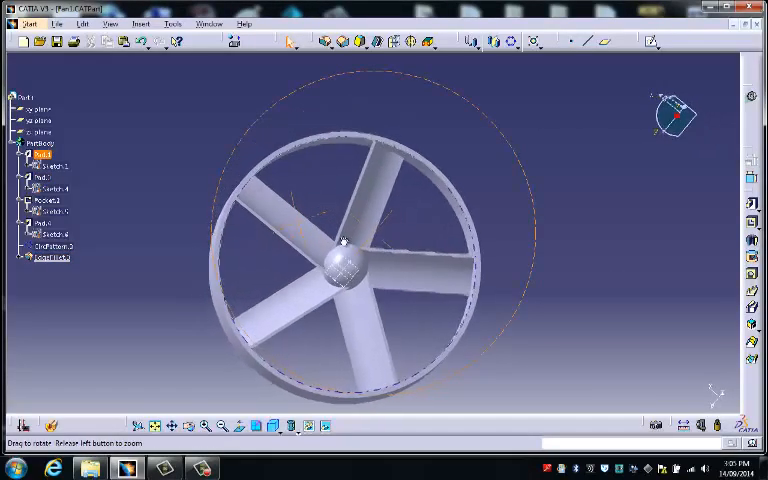
pyautogui.moveTo(350, 240); pyautogui.dragTo(370, 258)
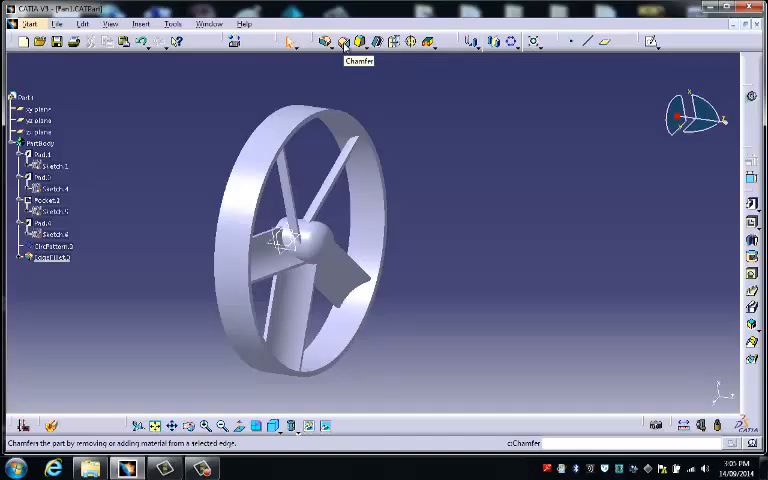
# - Chamfer the outer ring's rim edge with an adjusted chamfer length
pyautogui.click(344, 44)
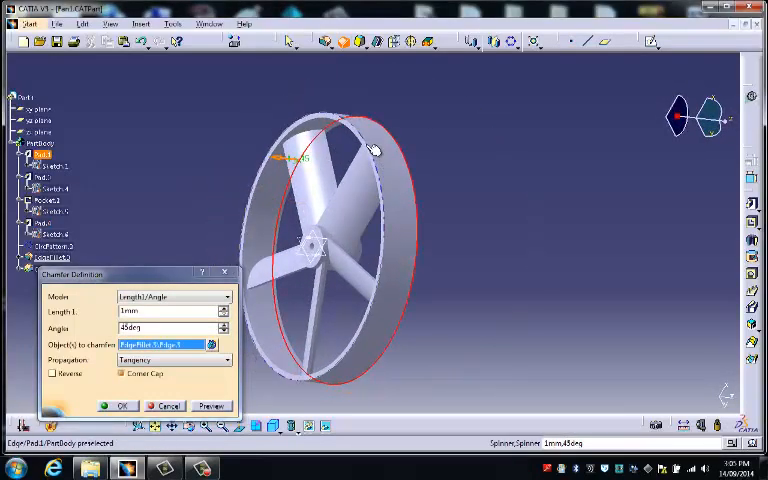
pyautogui.click(212, 406)
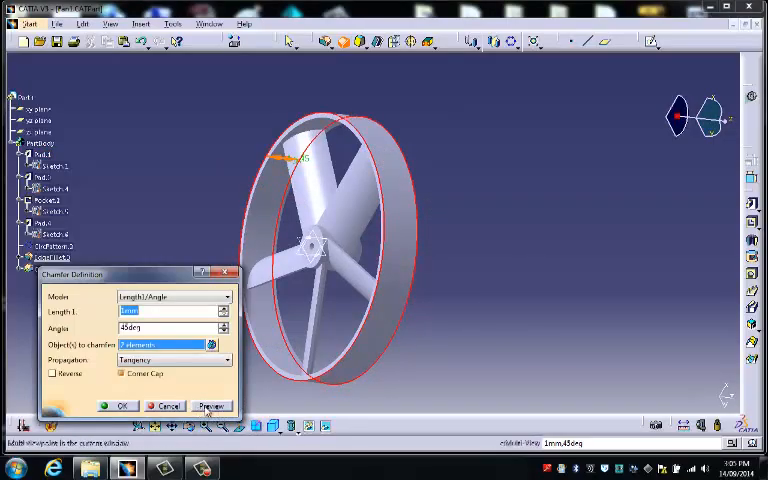
pyautogui.click(118, 404)
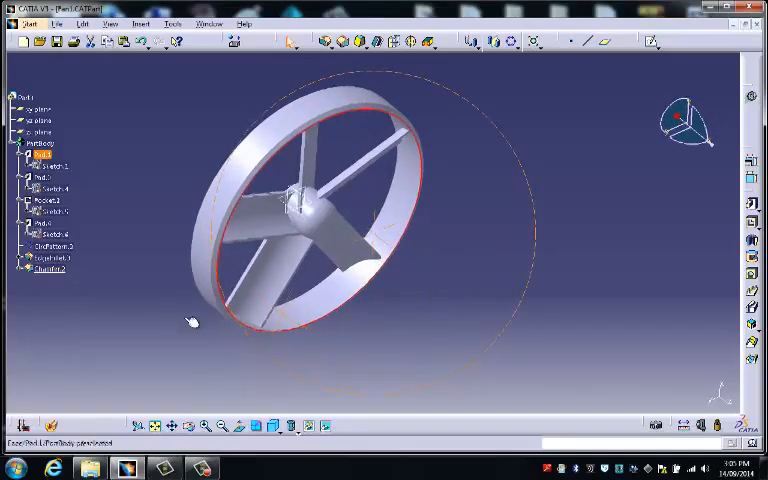
# - Chamfer the ring's other rim edge so both ring edges are bevelled
pyautogui.click(48, 246)
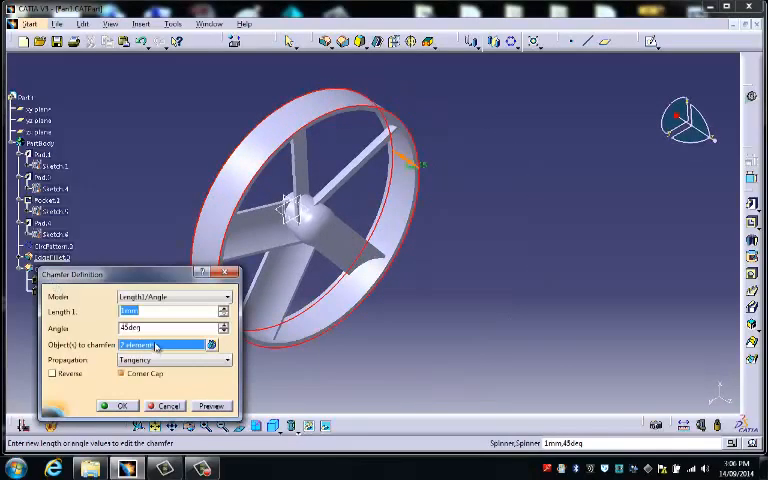
pyautogui.click(164, 312)
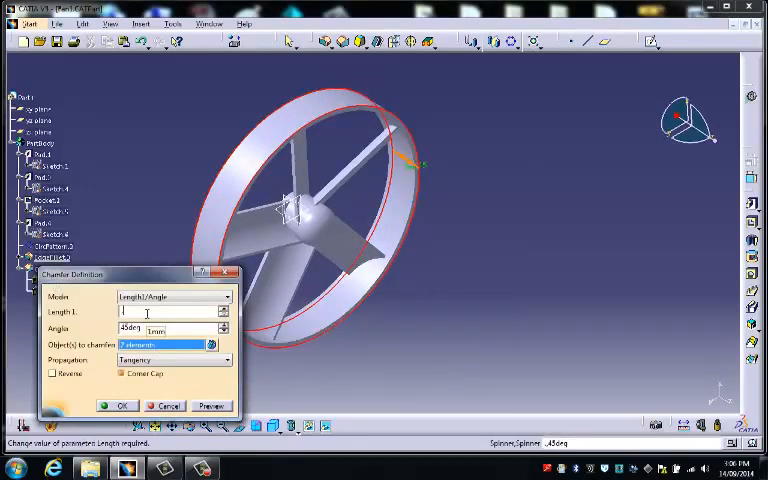
pyautogui.click(118, 404)
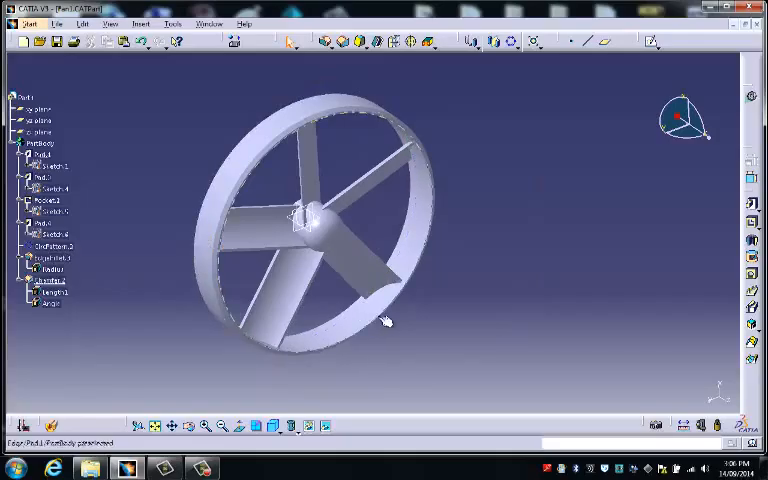
# - Chamfer every blade's leading edge with an 8 mm Length 1
pyautogui.moveTo(380, 320); pyautogui.dragTo(270, 210)
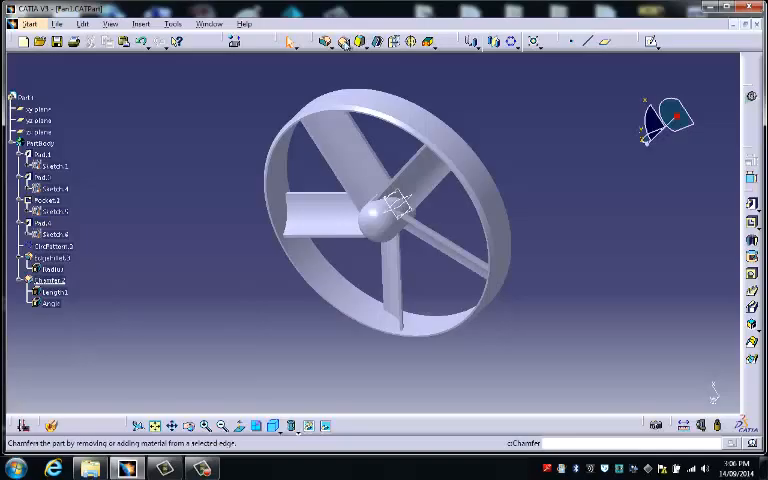
pyautogui.doubleClick(44, 280)
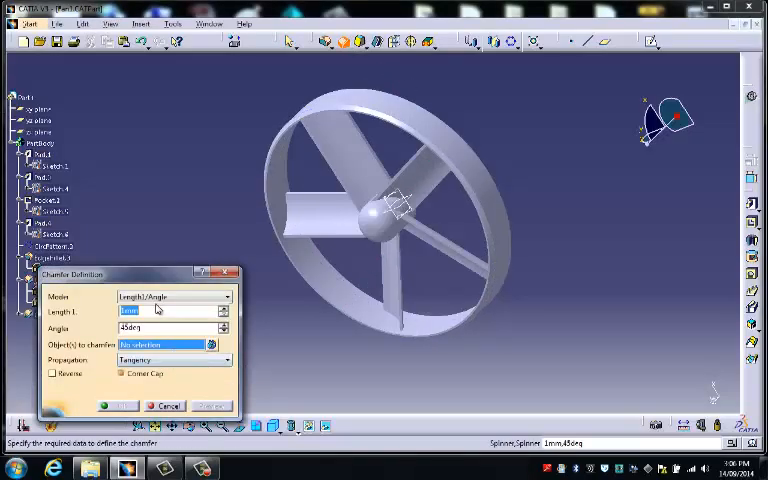
pyautogui.moveTo(92, 318)
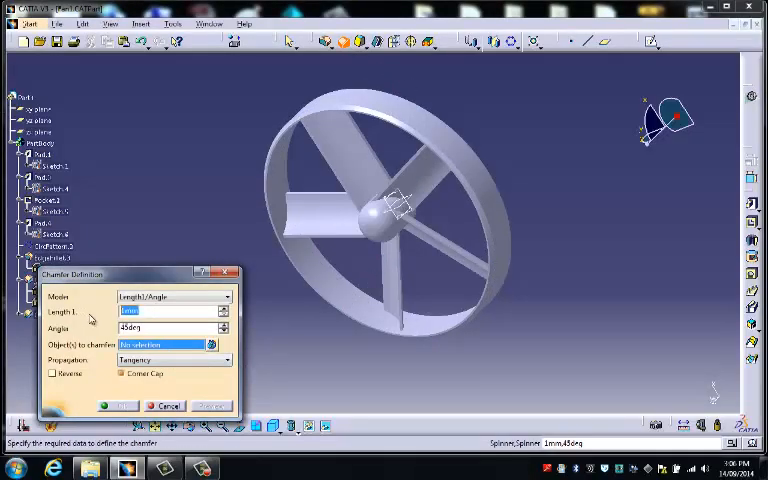
pyautogui.write('8')
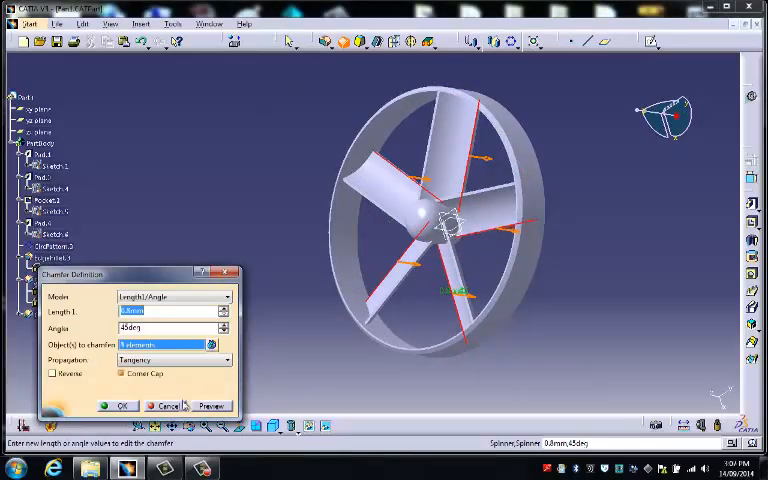
pyautogui.click(118, 404)
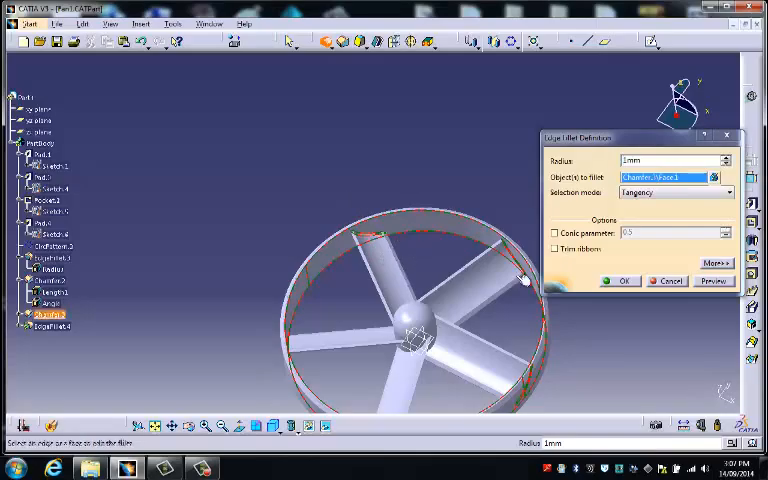
# - Confirm the edge fillet rounding the blade-to-hub curved edges
pyautogui.click(624, 280)
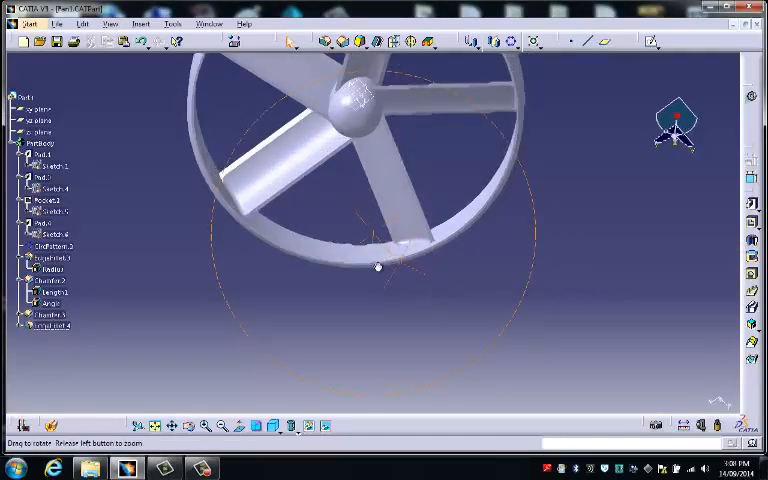
pyautogui.moveTo(378, 268); pyautogui.dragTo(330, 180)
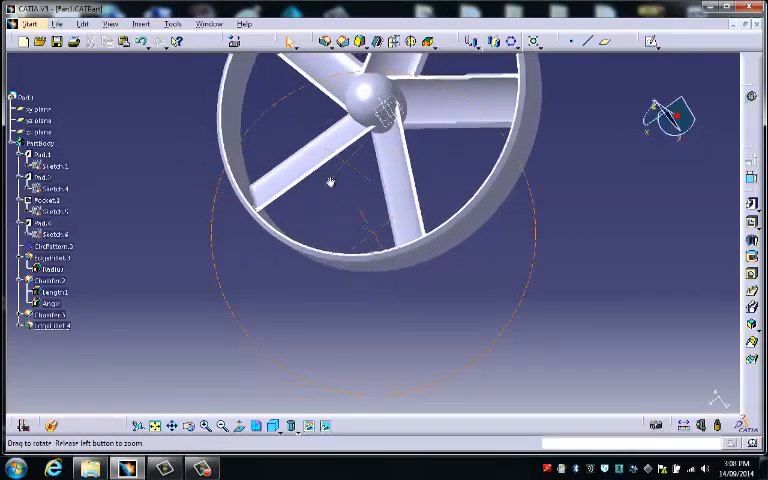
pyautogui.moveTo(330, 180); pyautogui.dragTo(364, 250)
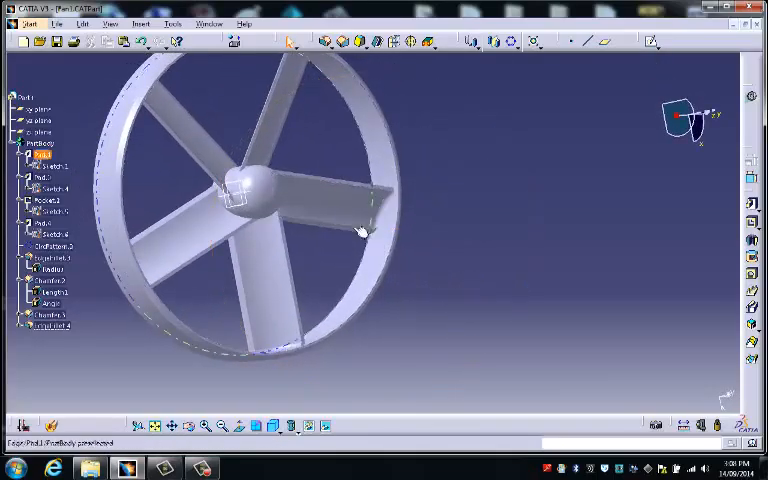
pyautogui.moveTo(360, 230); pyautogui.dragTo(440, 270)
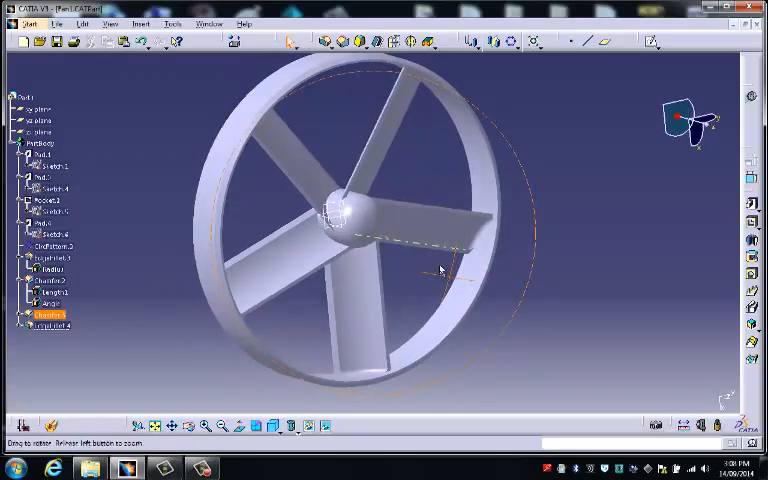